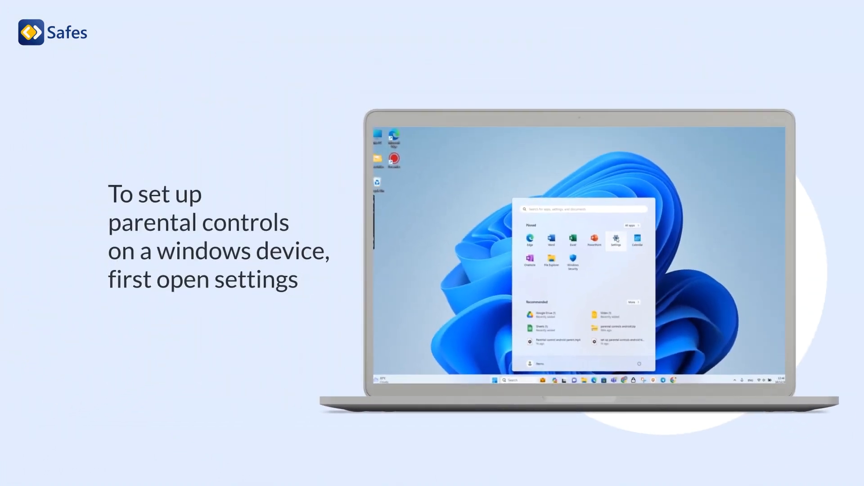
Step: Launch Settings from Start and go to the Accounts page
left_click(615, 240)
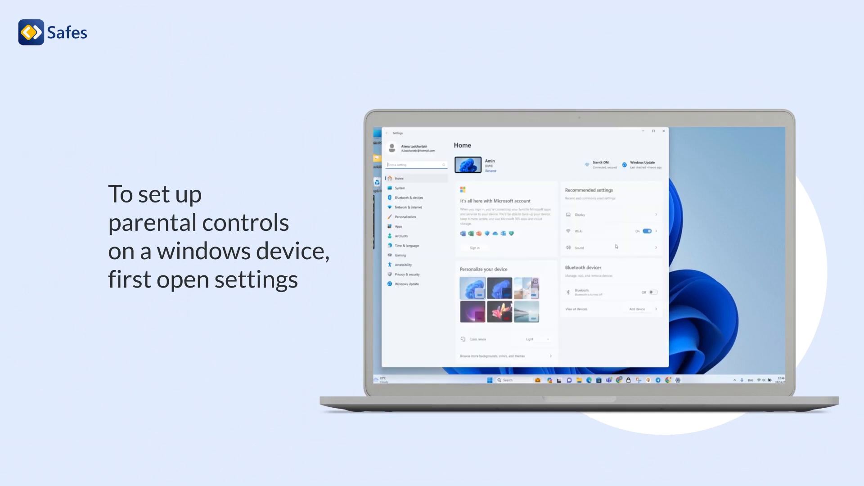
left_click(401, 236)
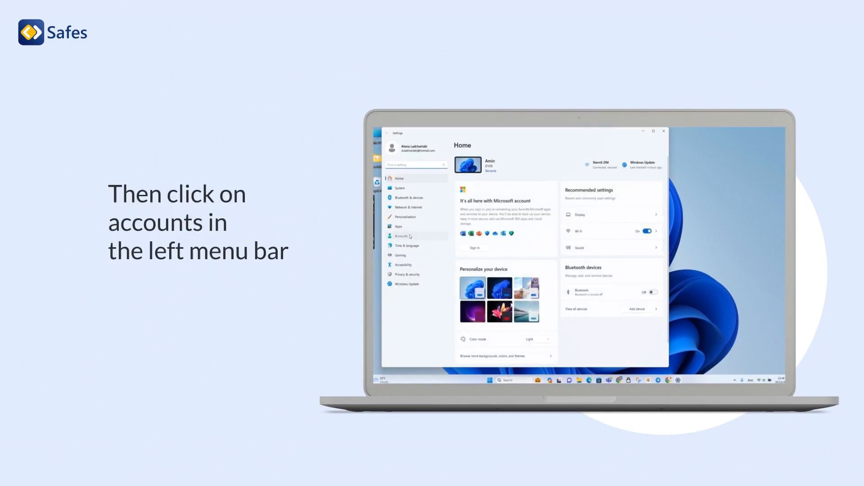
left_click(401, 236)
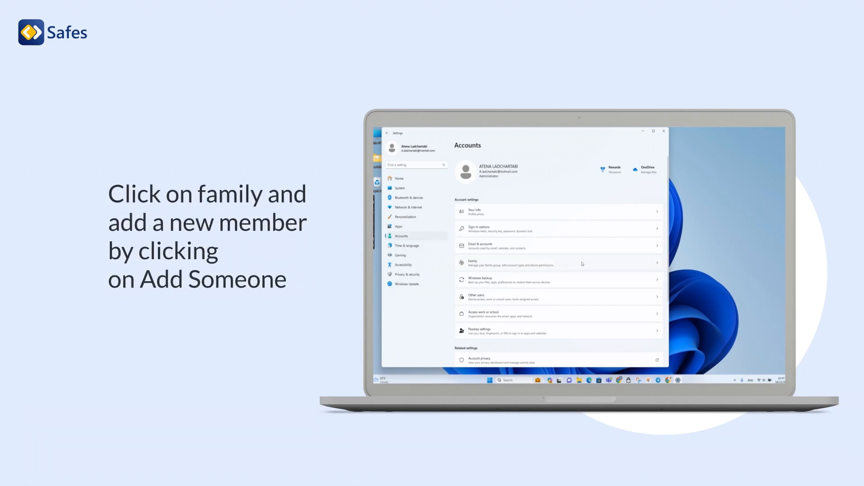
Step: Go to Family under Accounts and begin adding someone to the family group
left_click(471, 262)
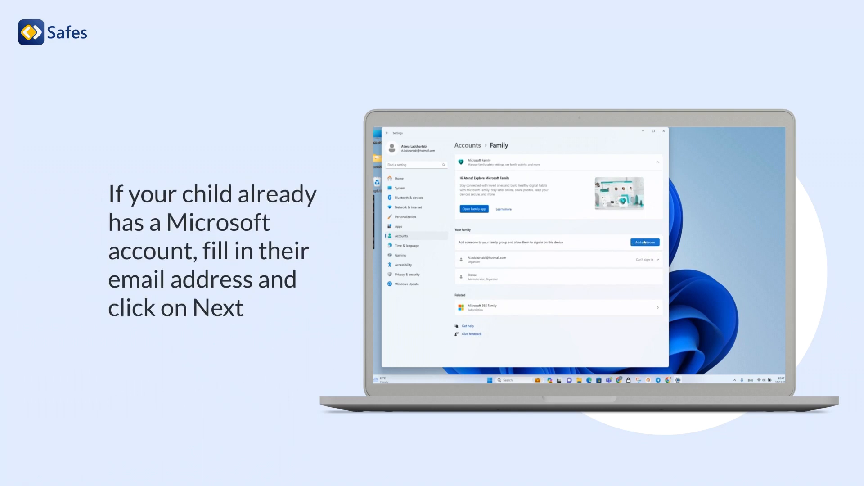
left_click(644, 243)
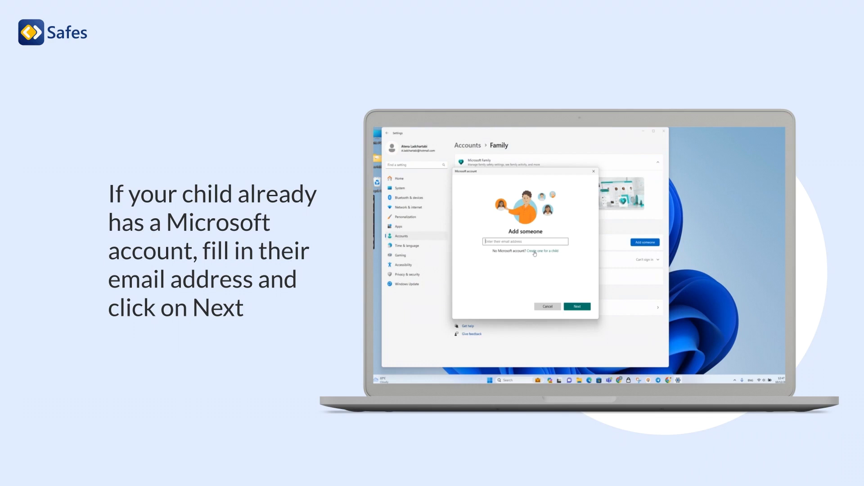
Step: Create a child Microsoft account with a new email, password, and first and last name
left_click(545, 252)
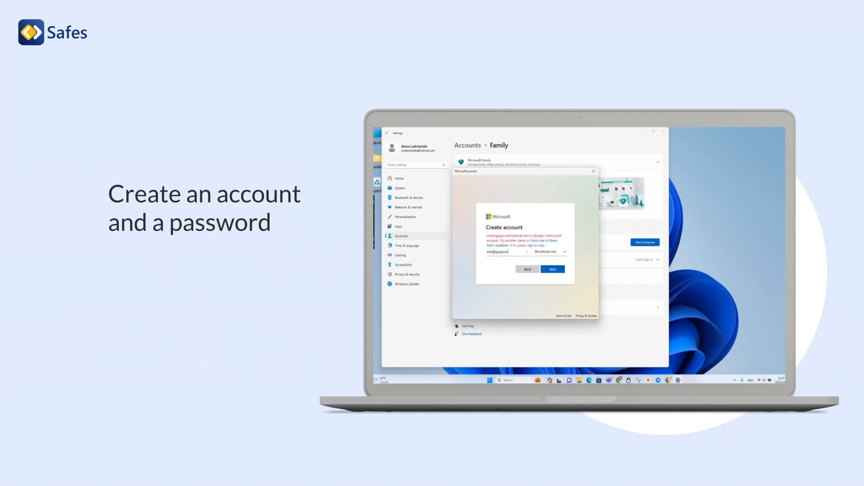
left_click(552, 269)
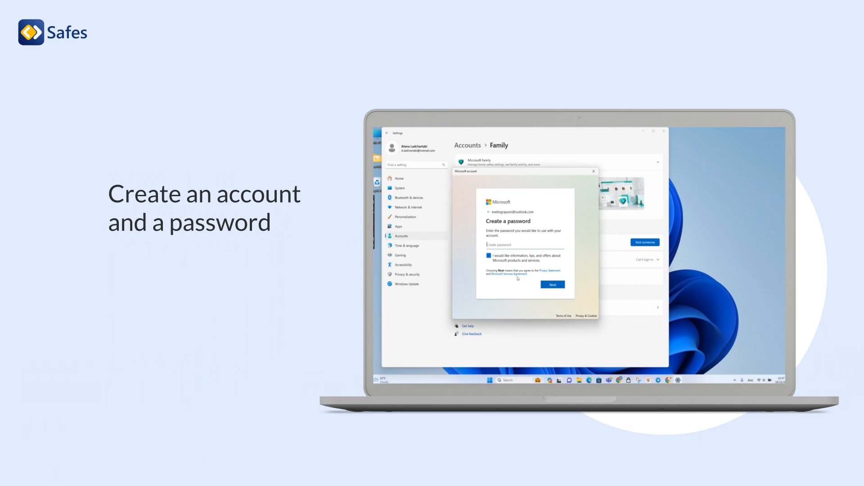
type("••••")
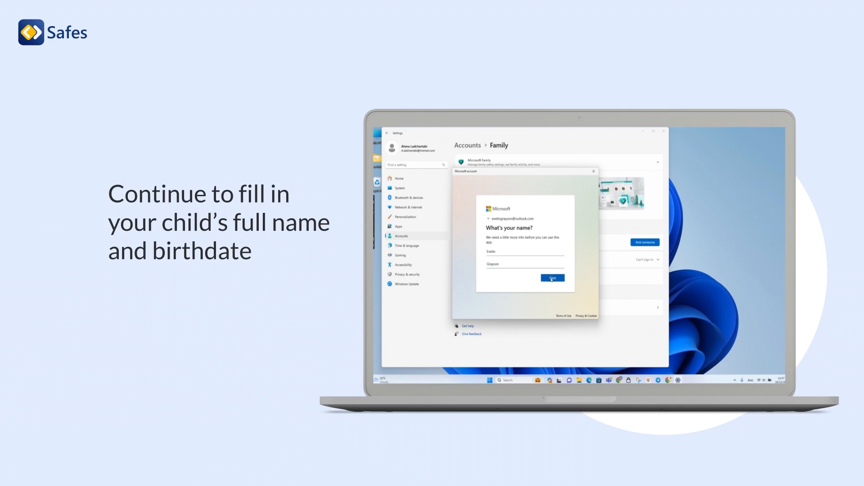
left_click(552, 278)
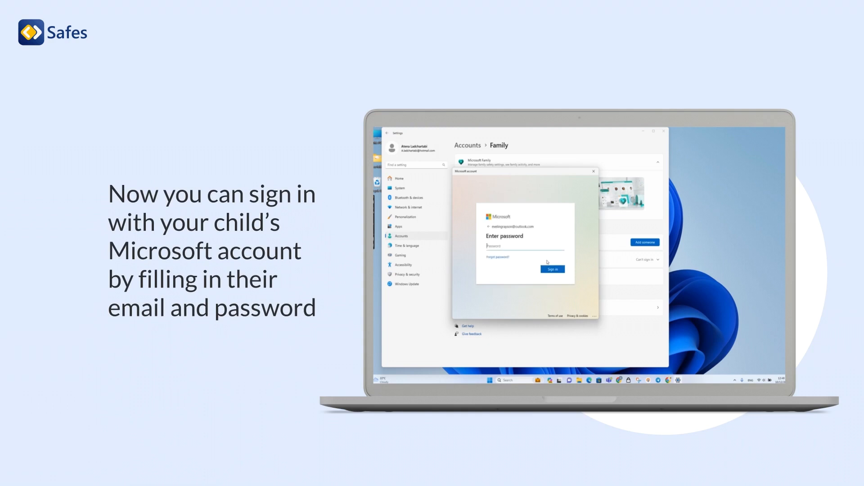
Step: Sign in to the child's account and declare yourself the parent or guardian
left_click(552, 270)
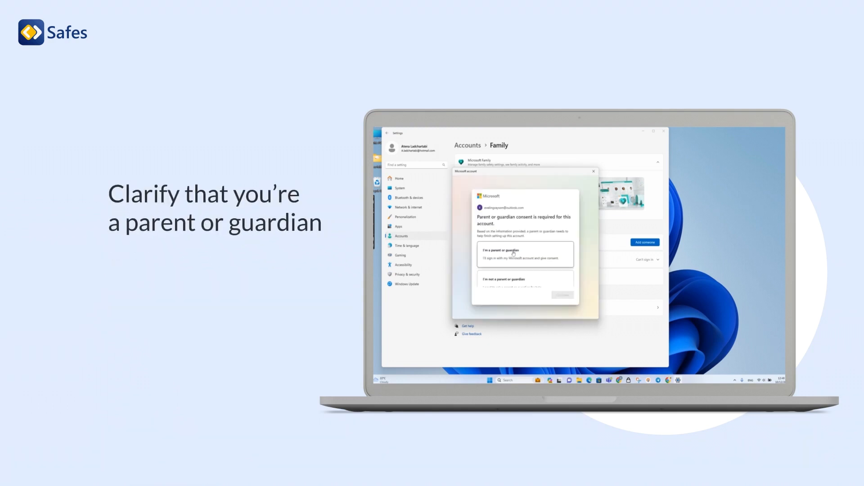
left_click(524, 254)
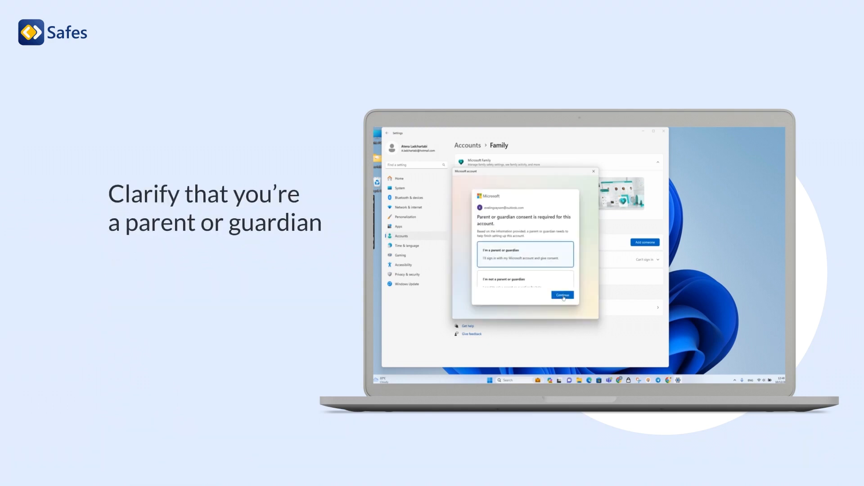
left_click(561, 295)
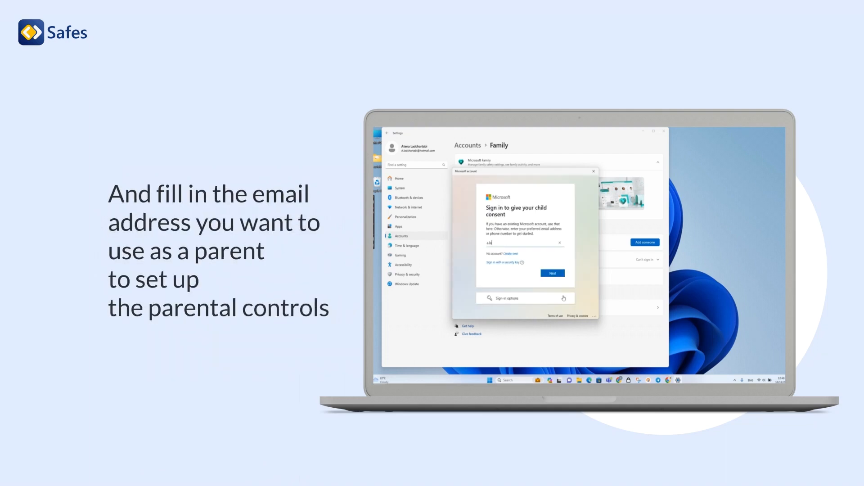
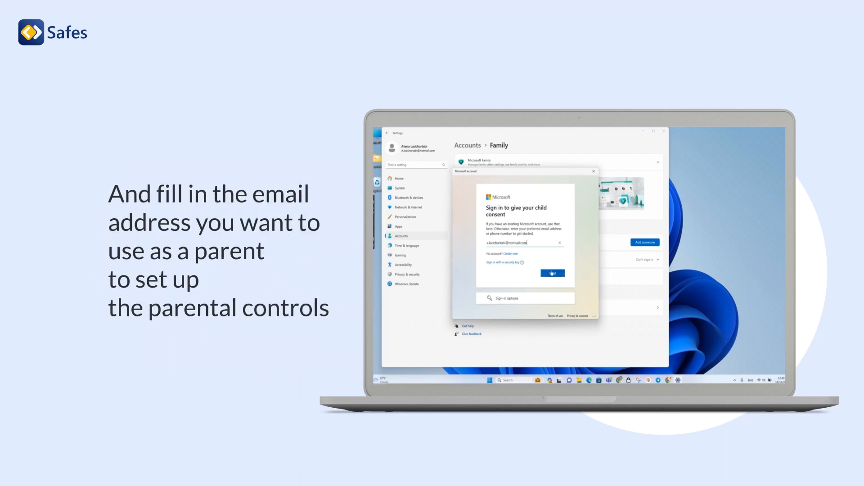
left_click(552, 272)
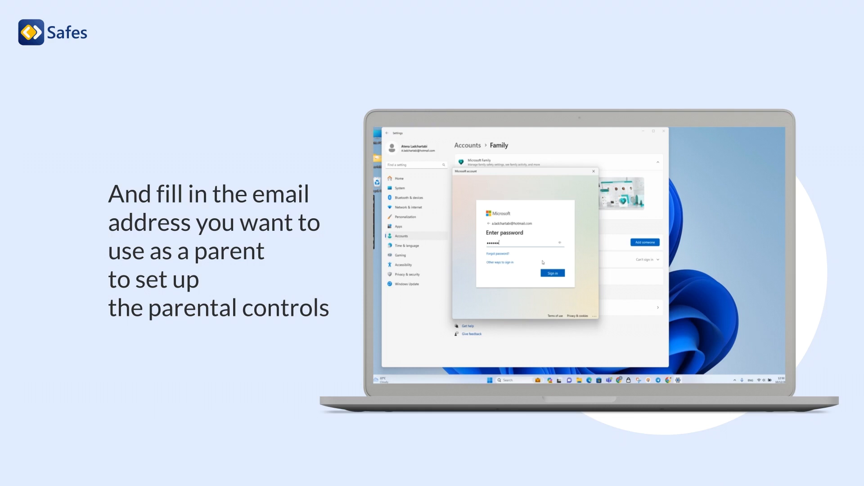
left_click(552, 273)
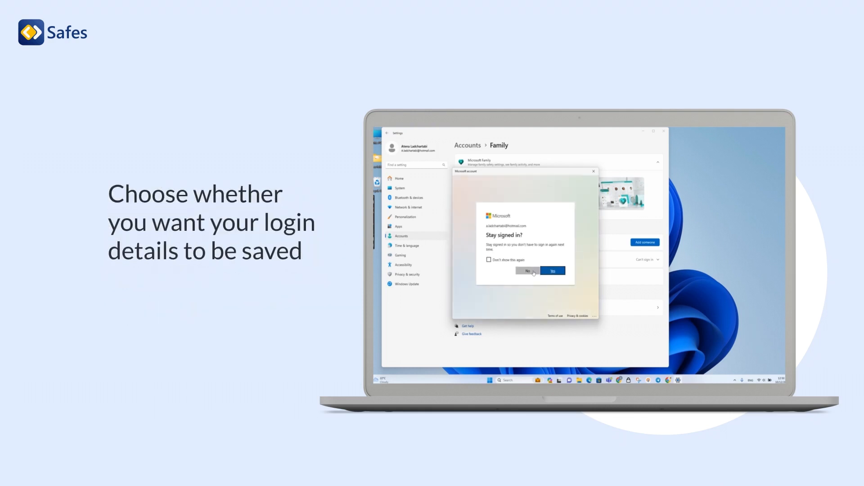
left_click(552, 271)
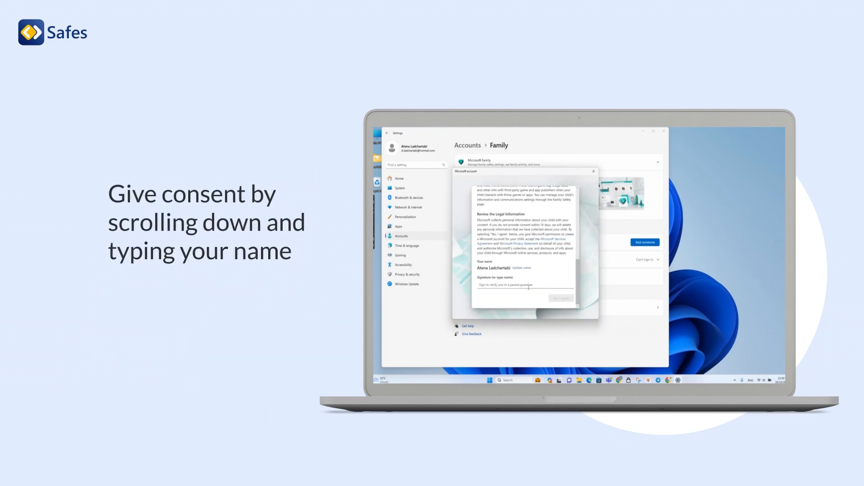
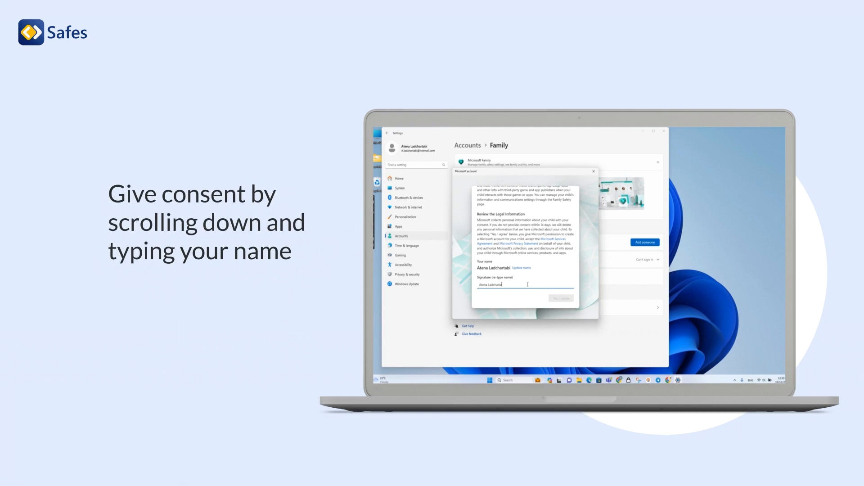
left_click(560, 298)
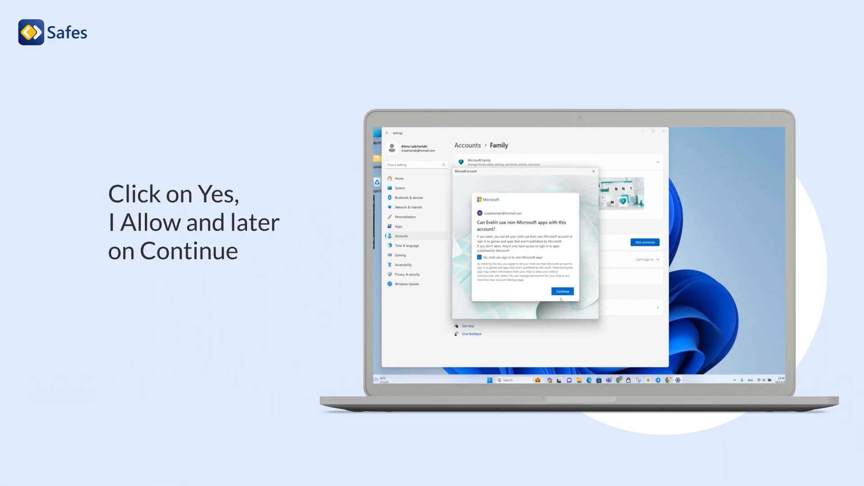
left_click(561, 291)
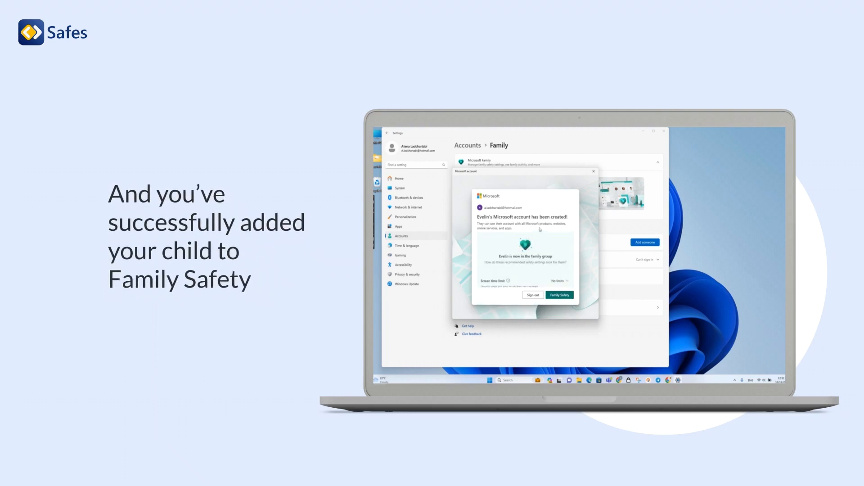
Step: Finish setup via Family Safety and select the child in the mobile app's family list
left_click(559, 295)
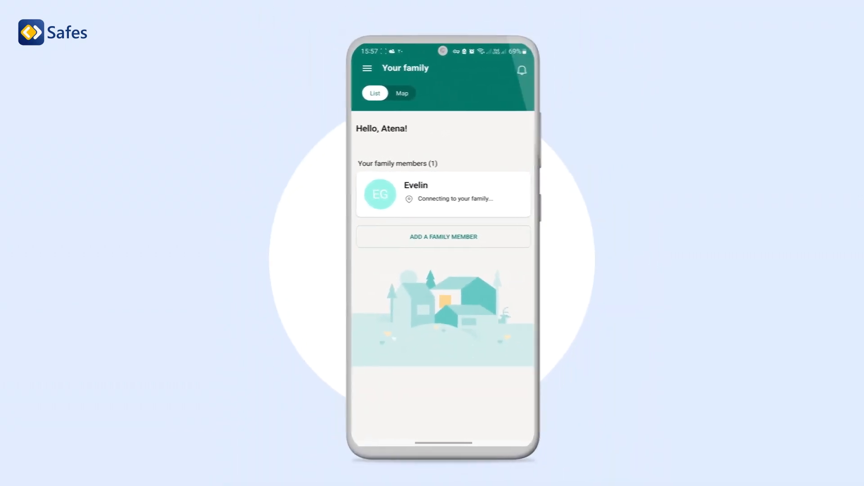
left_click(443, 194)
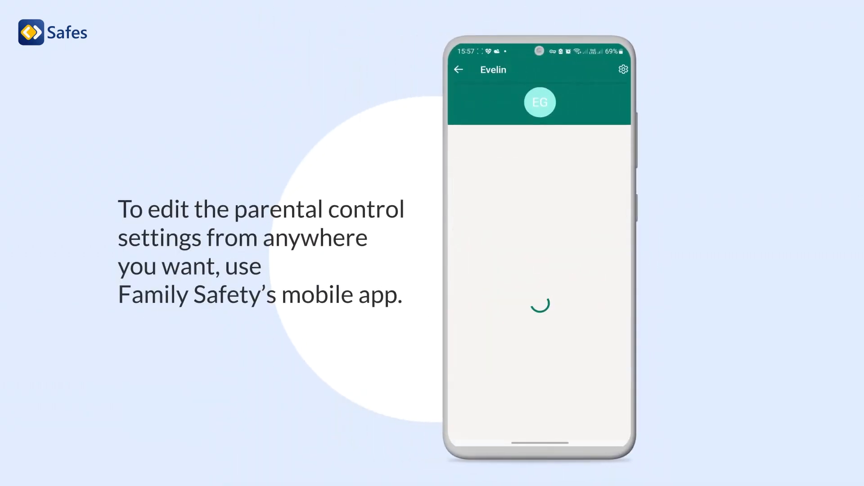